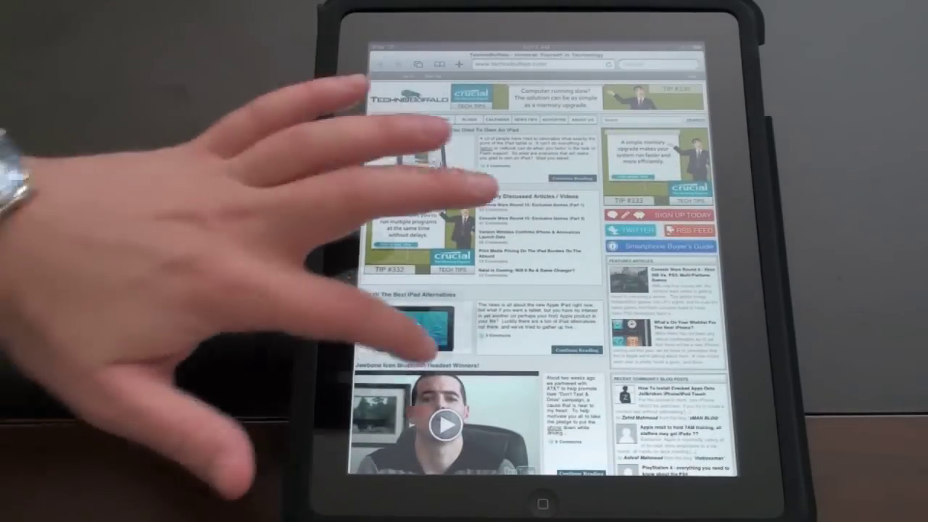
Step: Play the embedded unboxing video full screen, then leave it and return to the page
{"action": "scroll", "scroll_direction": "down", "scroll_amount": 3}
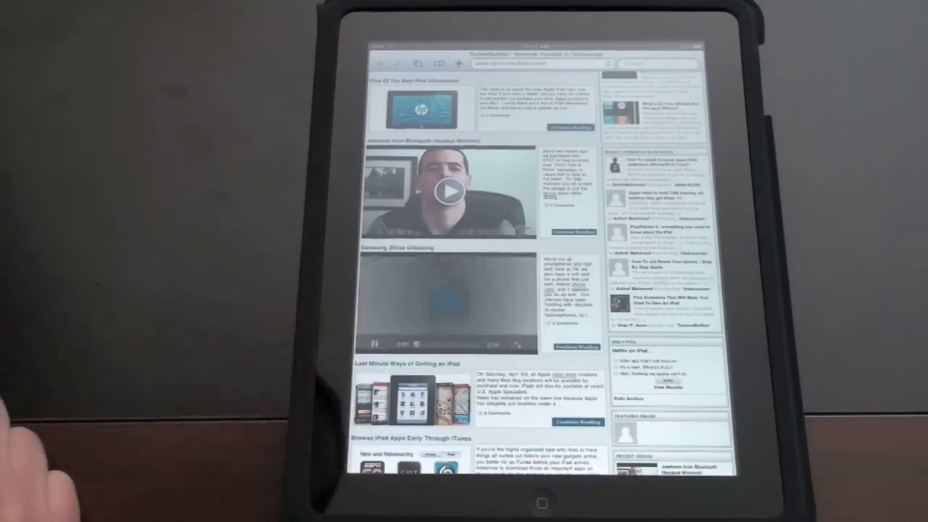
{"action": "left_click", "coordinate": [447, 305]}
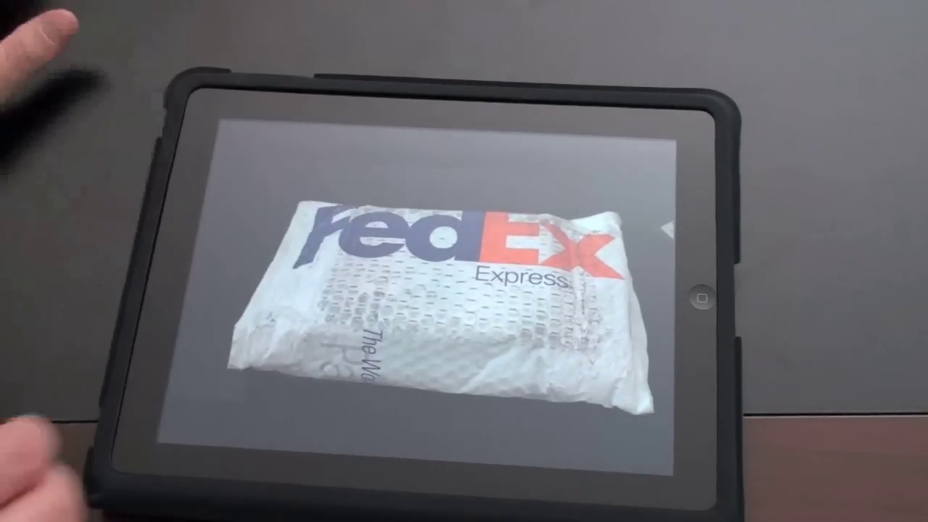
{"action": "left_click", "coordinate": [465, 290]}
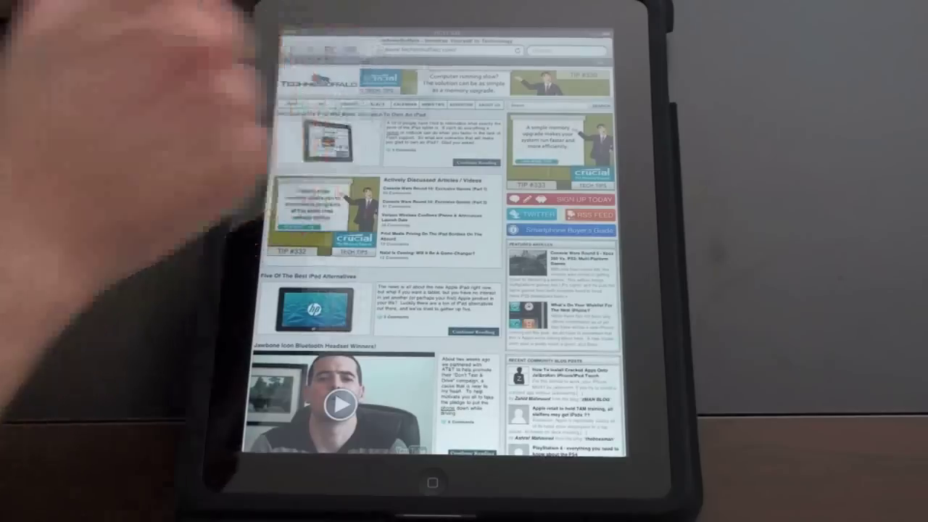
Step: Add a bookmark for the TechnoBuffalo page with its title cleared and retyped as 'Tech'
{"action": "left_click", "coordinate": [375, 49]}
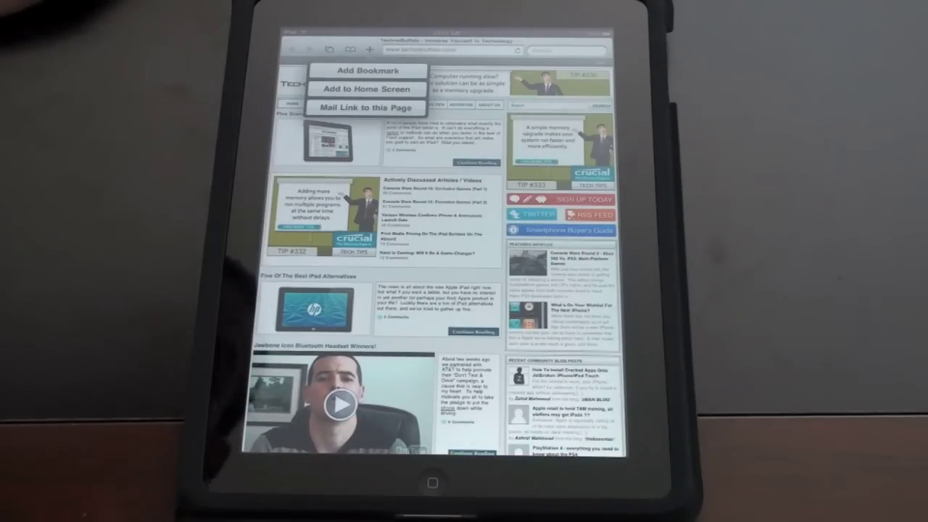
{"action": "left_click", "coordinate": [369, 70]}
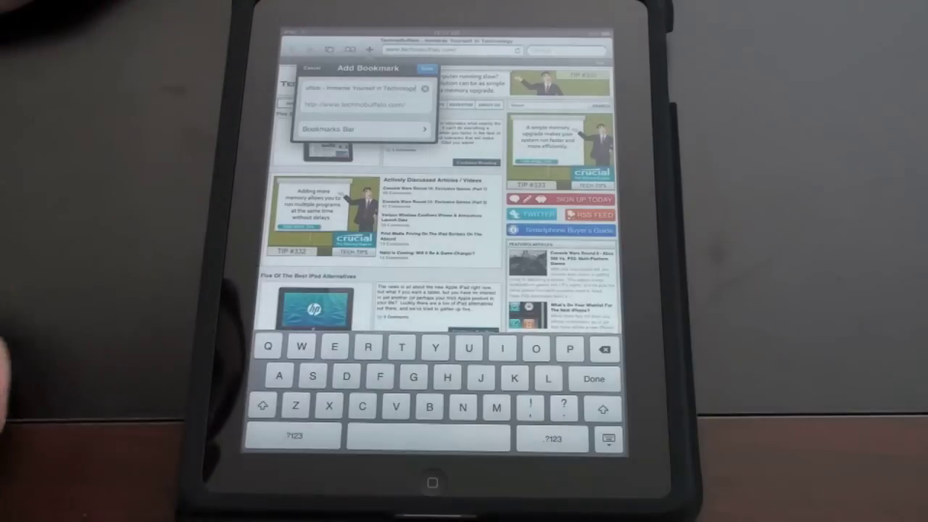
{"action": "left_click", "coordinate": [362, 129]}
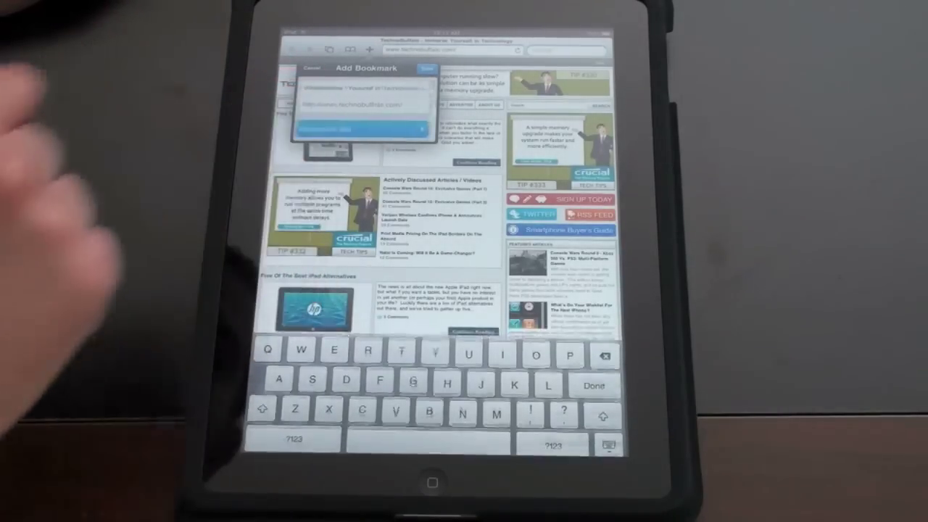
{"action": "left_click", "coordinate": [360, 129]}
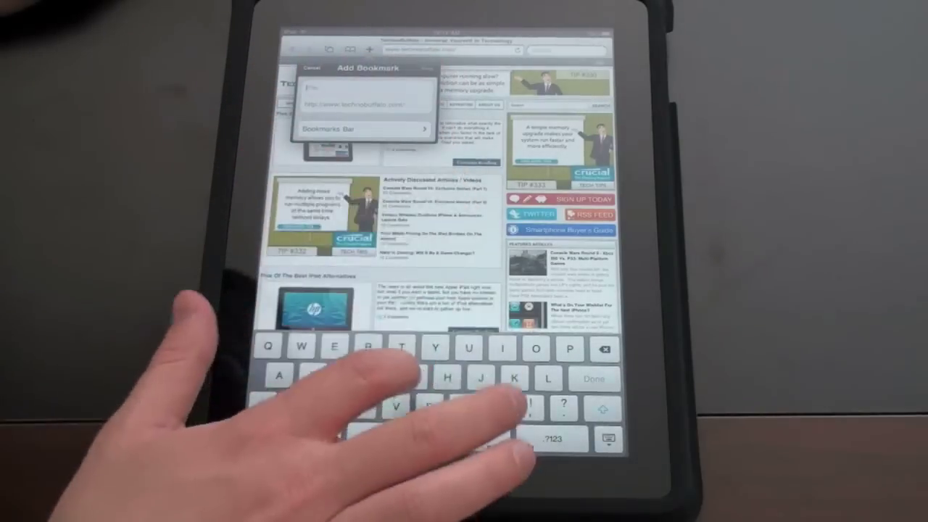
{"action": "type", "text": "Tech"}
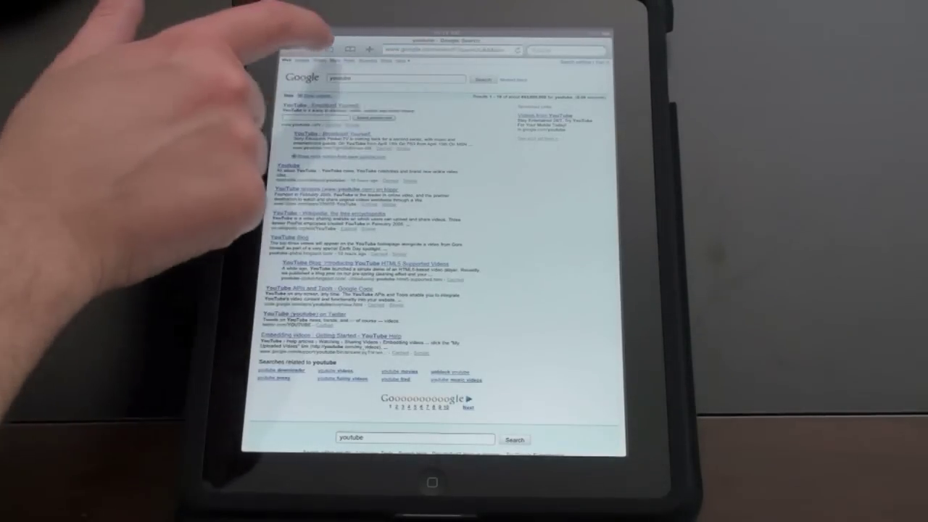
Step: Show the open pages and start a new blank page beside TechnoBuffalo and Google
{"action": "left_click", "coordinate": [351, 50]}
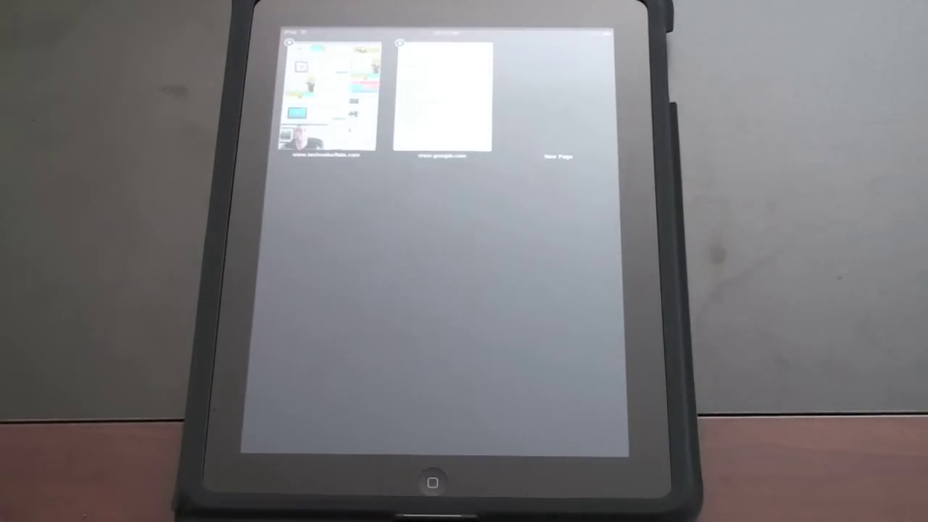
{"action": "left_click", "coordinate": [326, 87]}
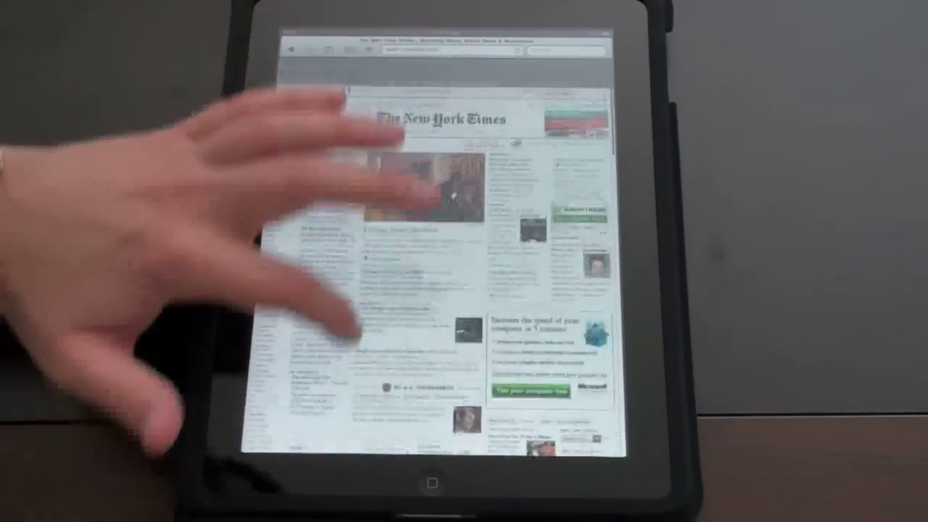
Step: Scroll down the New York Times homepage to its video and feature story sections
{"action": "scroll", "scroll_direction": "down", "scroll_amount": 3}
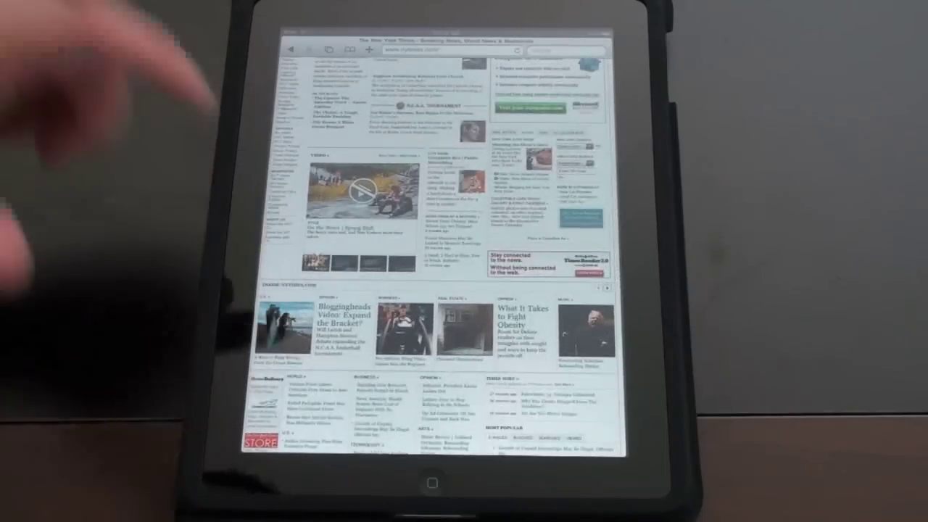